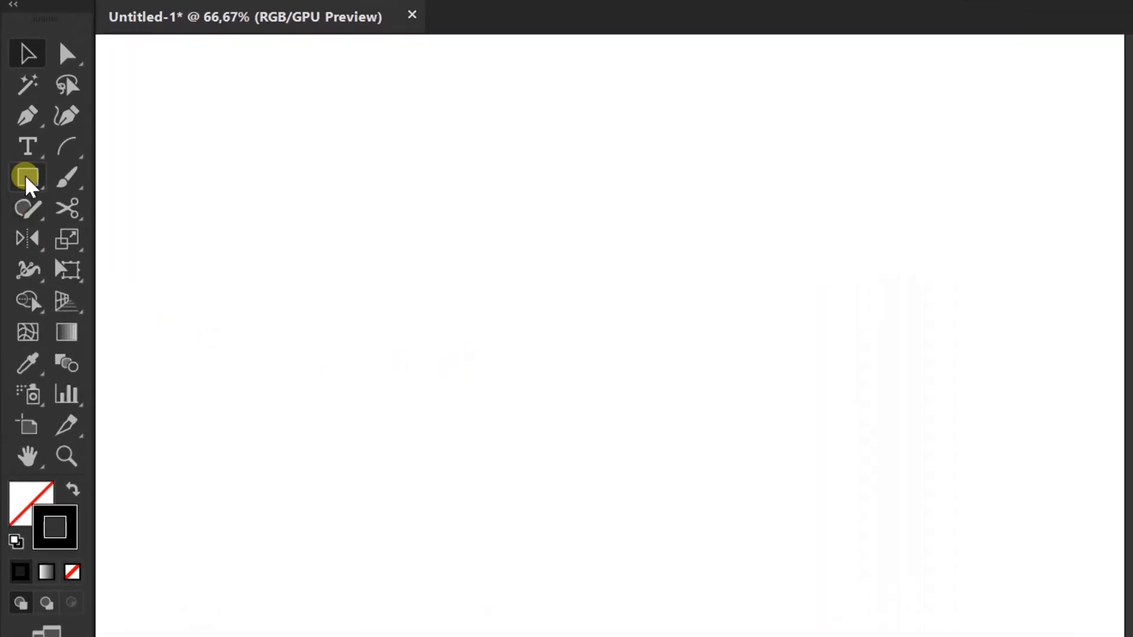
# - Draw an exactly sized thick-outlined square and Alt-drag a copy directly below it
pyautogui.moveTo(442, 403); pyautogui.dragTo(586, 405)
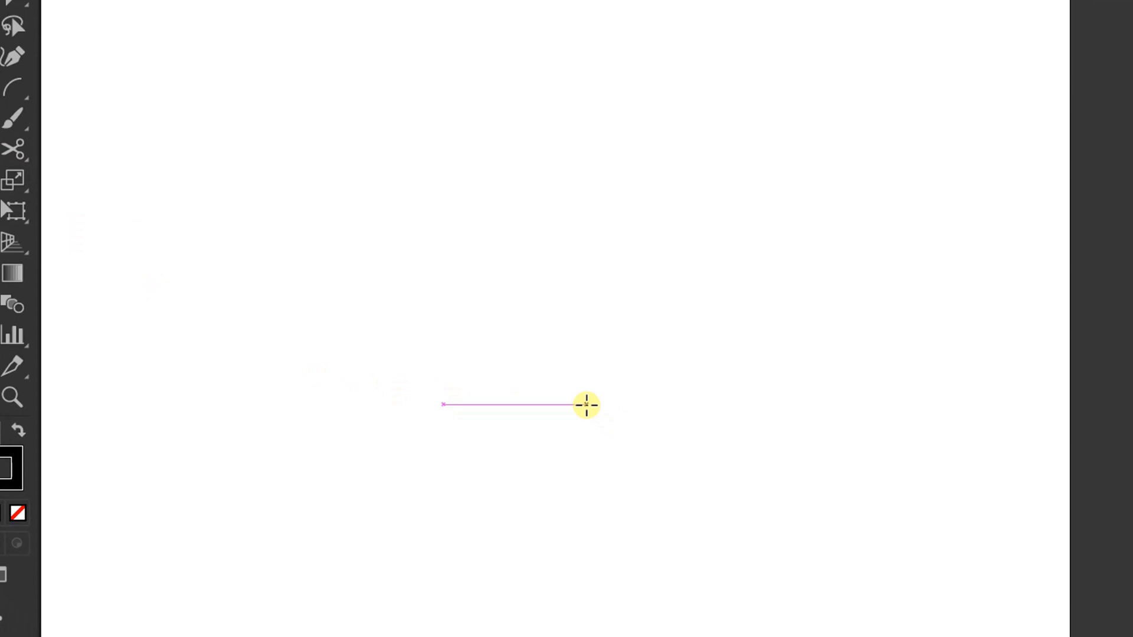
pyautogui.click(586, 405)
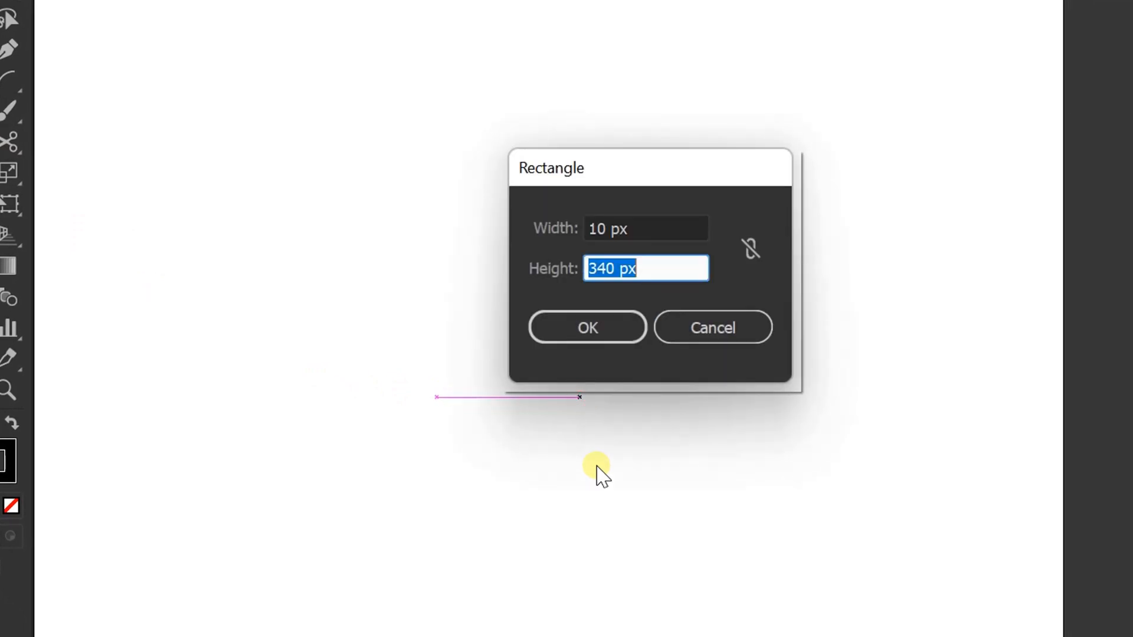
pyautogui.click(587, 328)
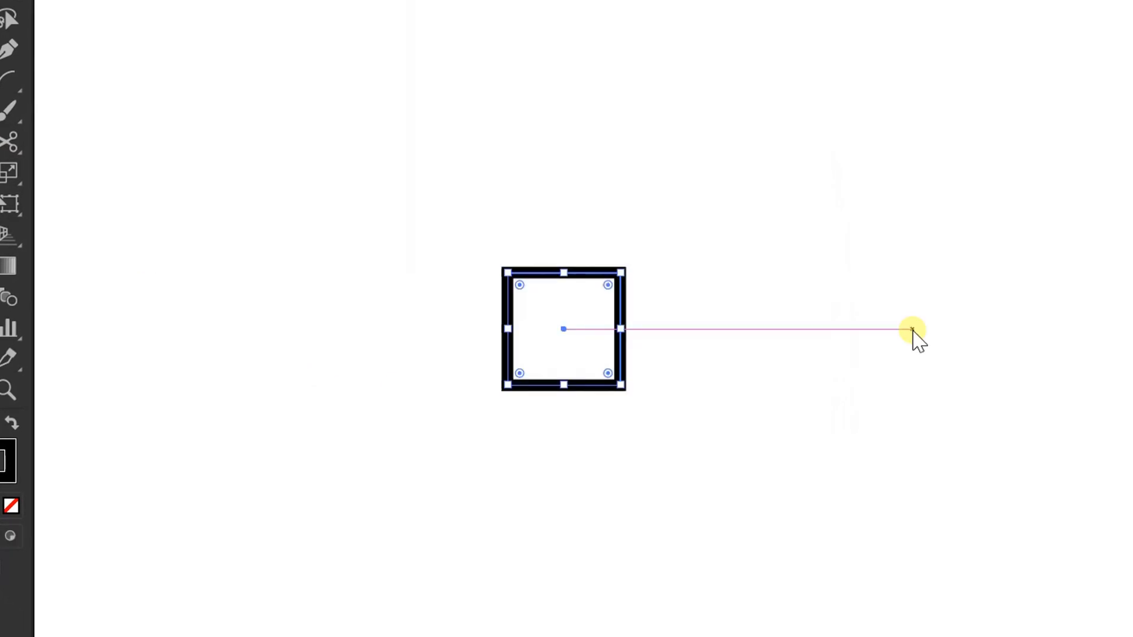
pyautogui.moveTo(914, 330); pyautogui.dragTo(563, 452)
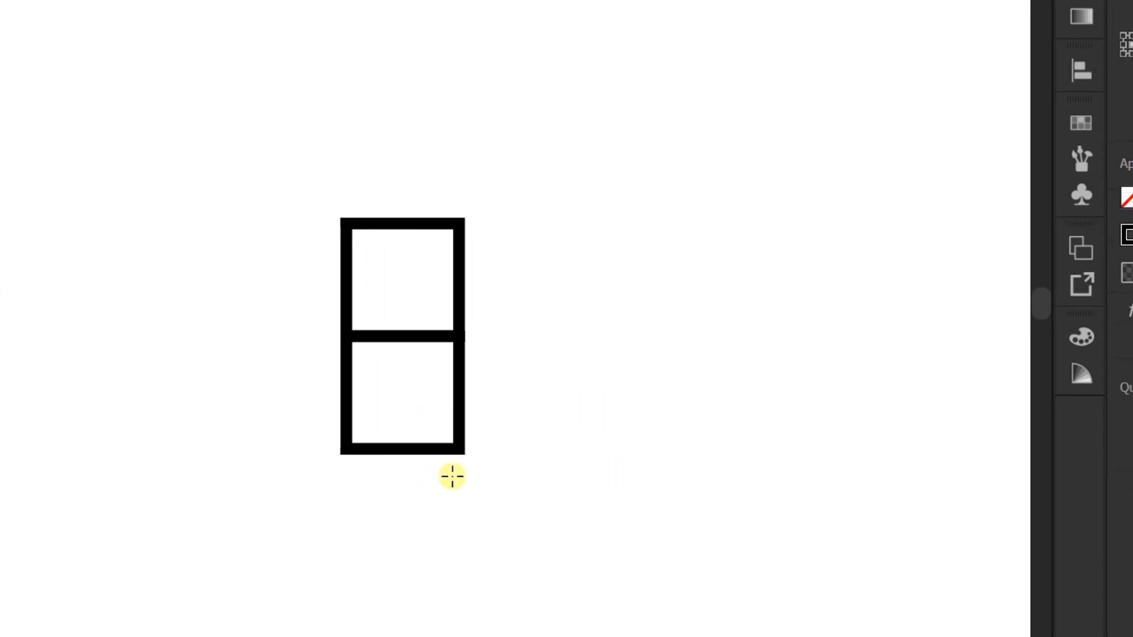
# - Draw three progressively larger squares snapped to existing corners beside the stacked pair
pyautogui.moveTo(461, 448); pyautogui.dragTo(555, 338)
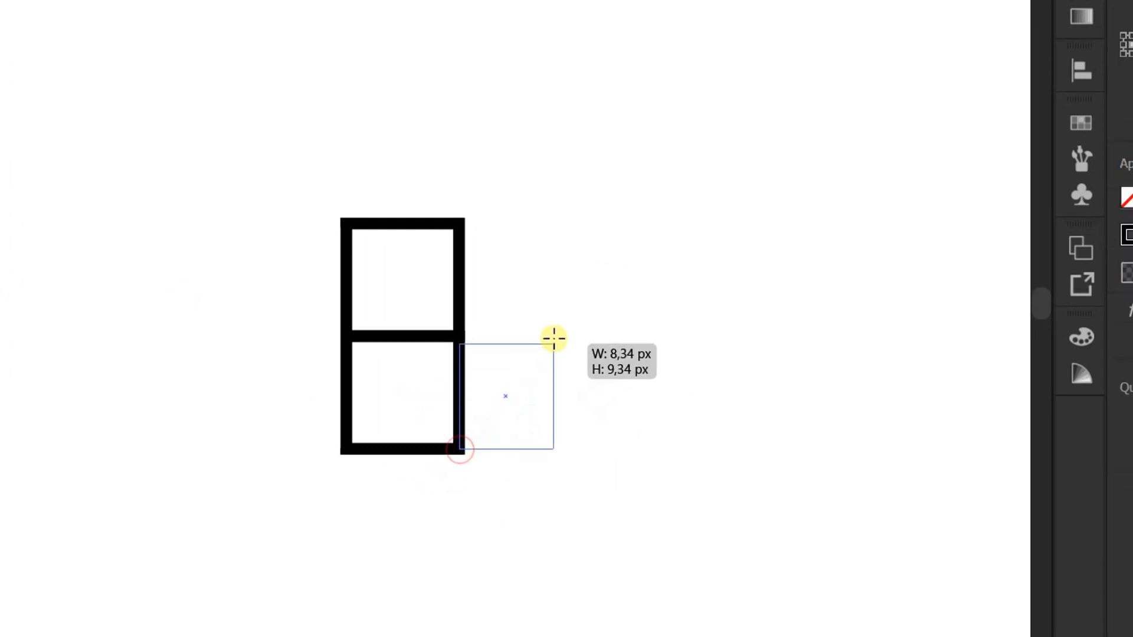
pyautogui.moveTo(553, 339); pyautogui.dragTo(615, 224)
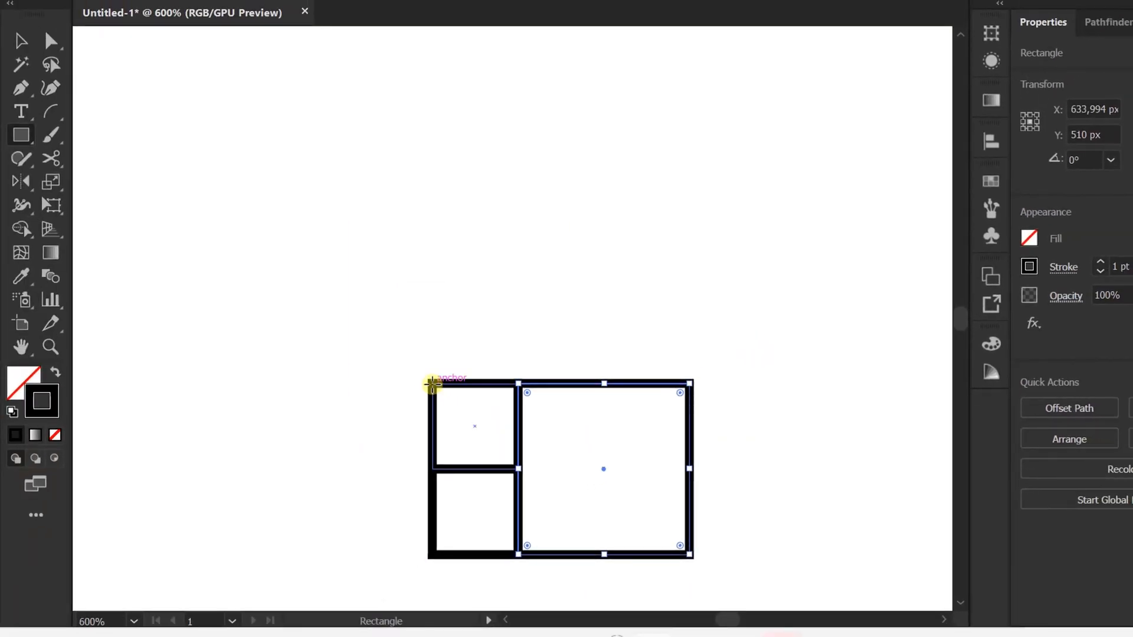
pyautogui.moveTo(434, 380); pyautogui.dragTo(683, 278)
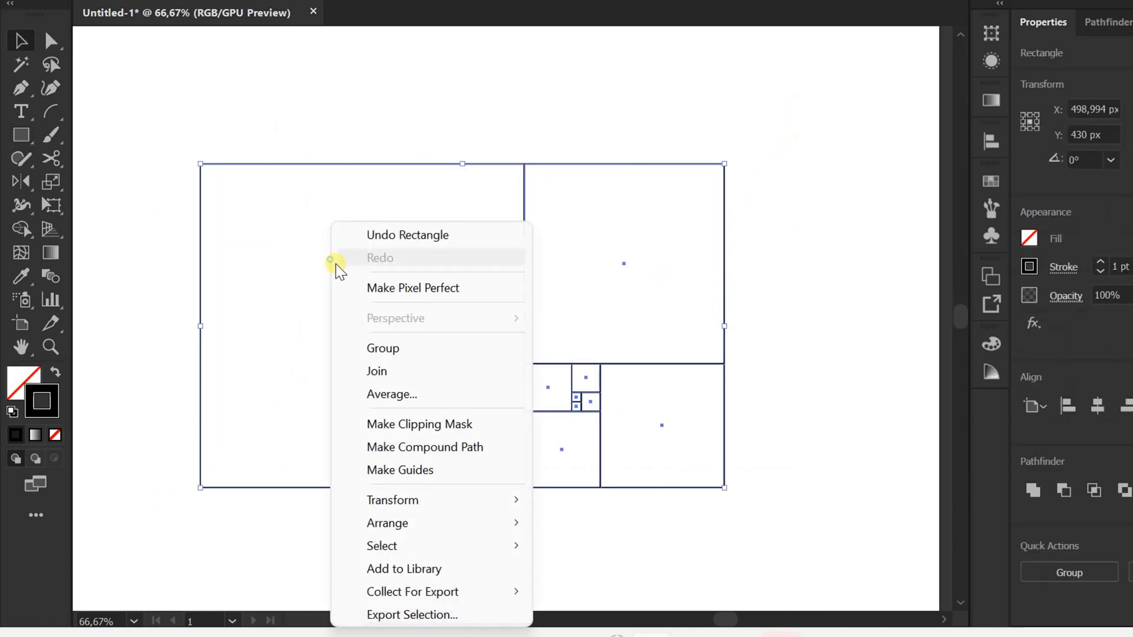
# - Group all the nested squares into a single object
pyautogui.click(226, 19)
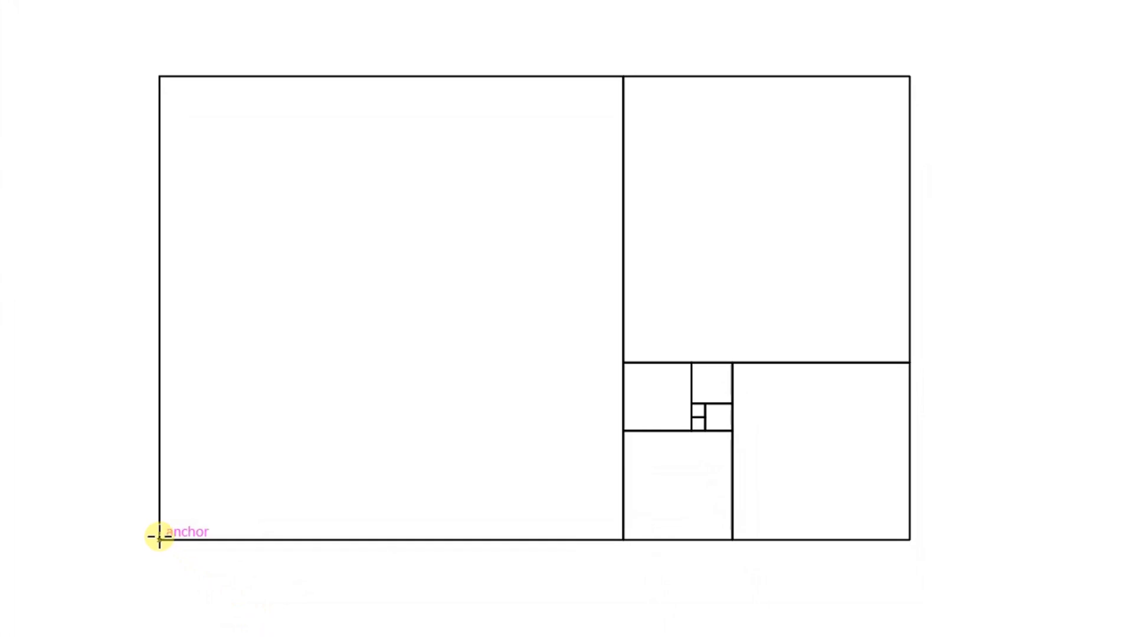
# - Draw a quarter-circle arc corner to corner across the largest square, then zoom in
pyautogui.moveTo(157, 538); pyautogui.dragTo(611, 87)
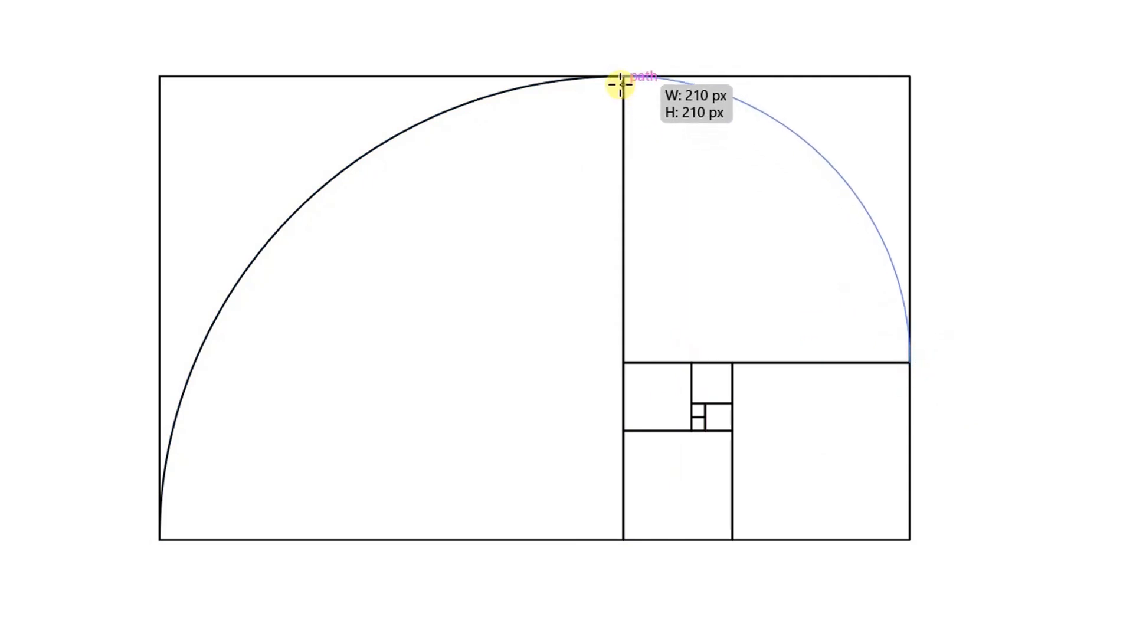
pyautogui.scroll(-3)
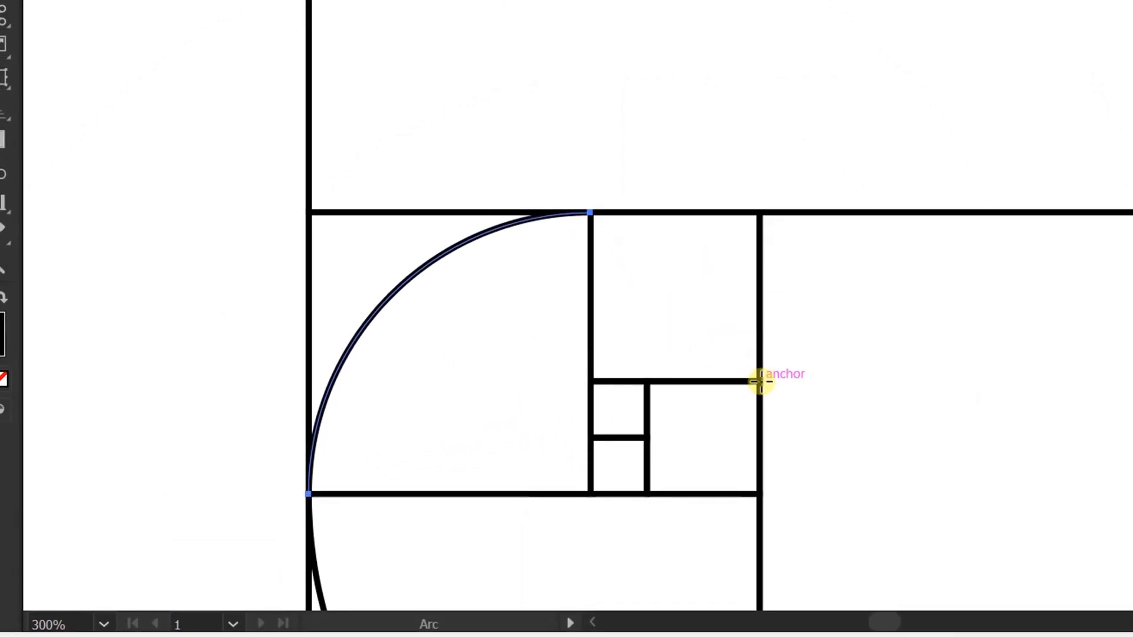
# - Draw joined arcs through each smaller square inward to the smallest one
pyautogui.moveTo(759, 382); pyautogui.dragTo(591, 213)
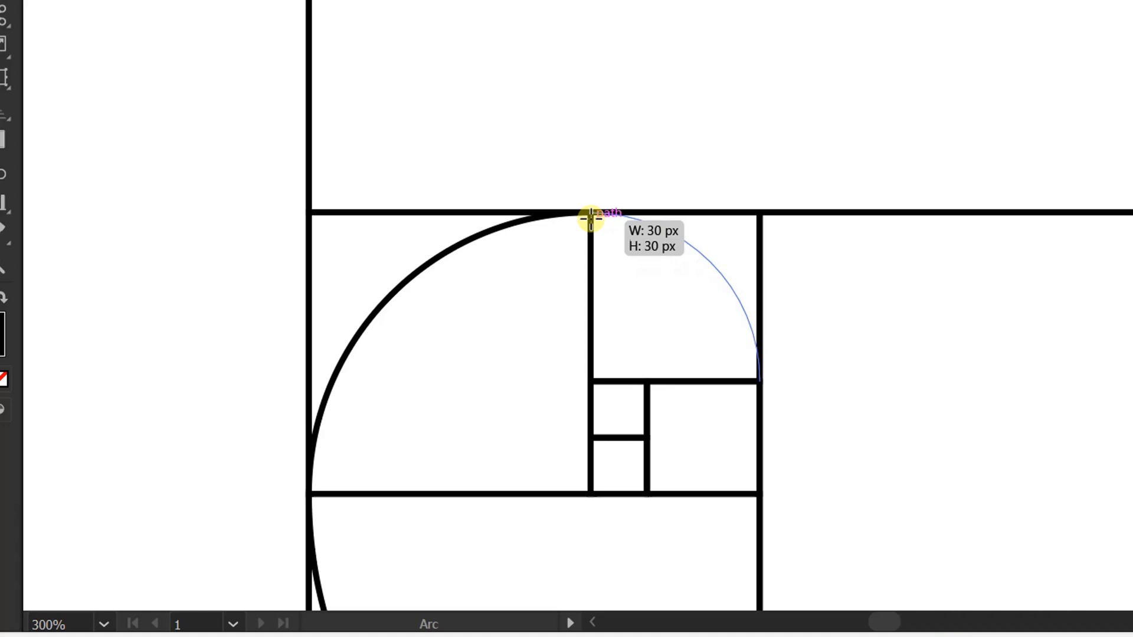
pyautogui.moveTo(589, 220); pyautogui.dragTo(760, 388)
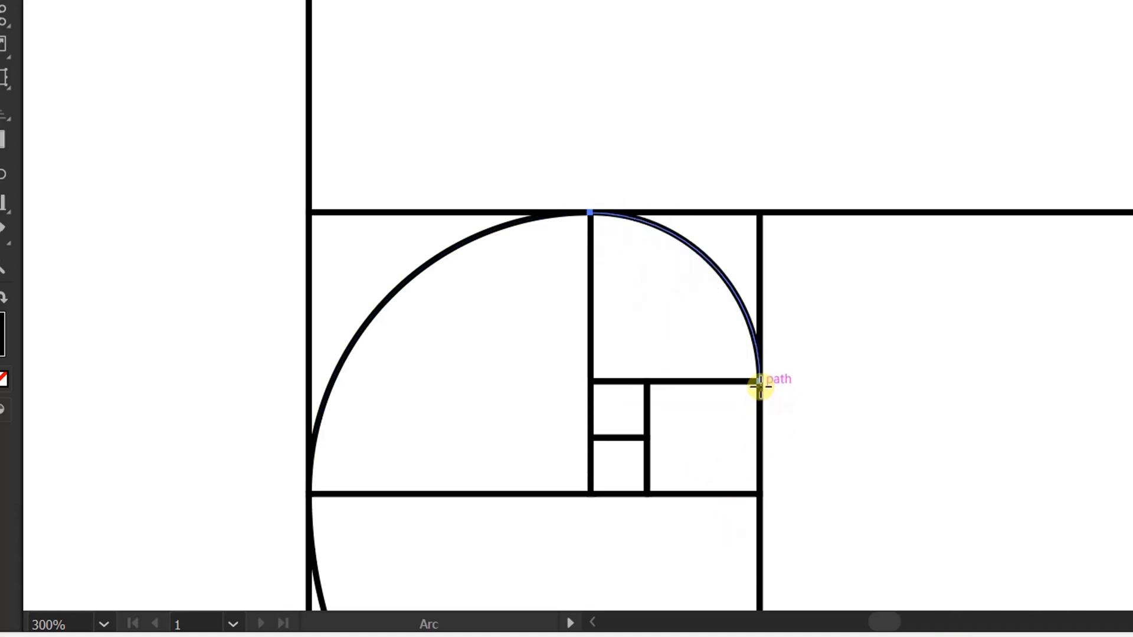
pyautogui.moveTo(759, 387); pyautogui.dragTo(654, 490)
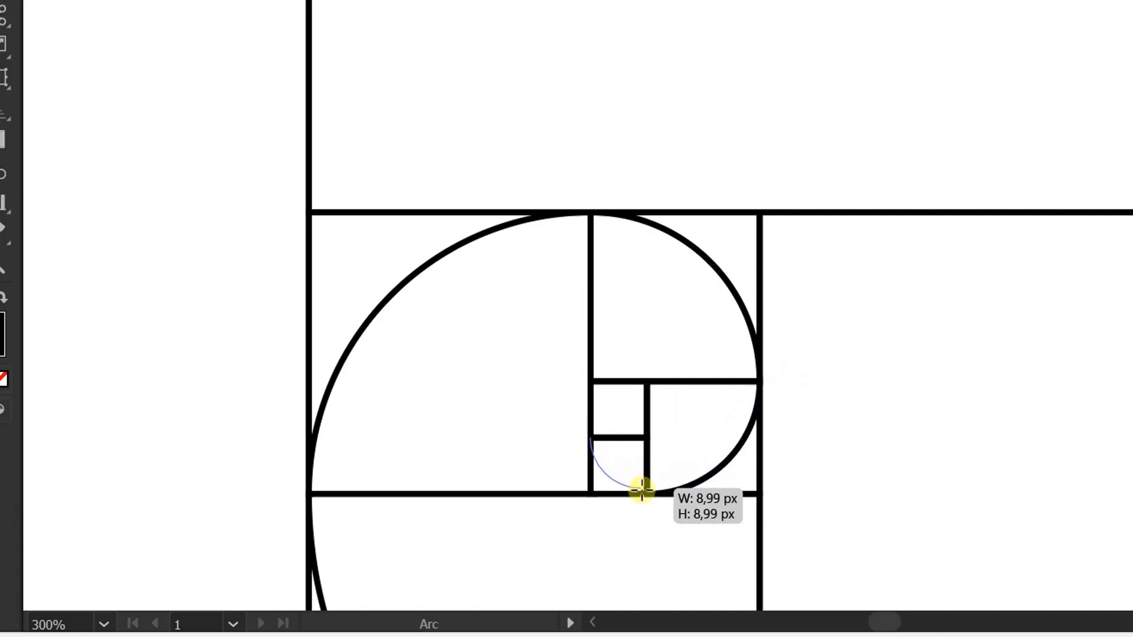
pyautogui.moveTo(641, 492); pyautogui.dragTo(592, 438)
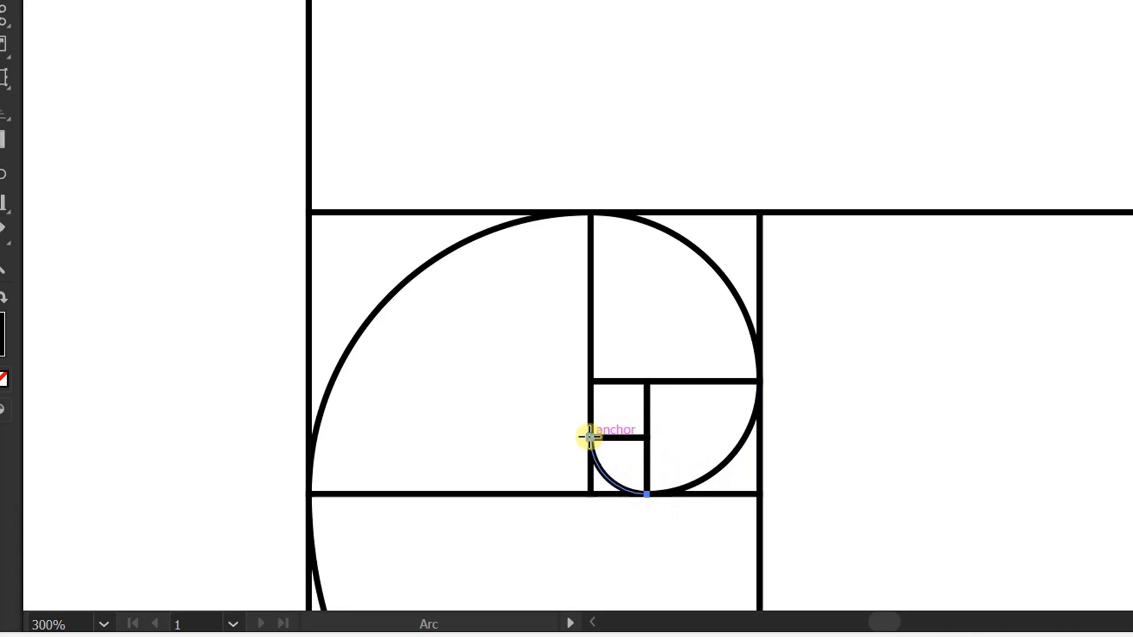
pyautogui.moveTo(588, 439); pyautogui.dragTo(647, 383)
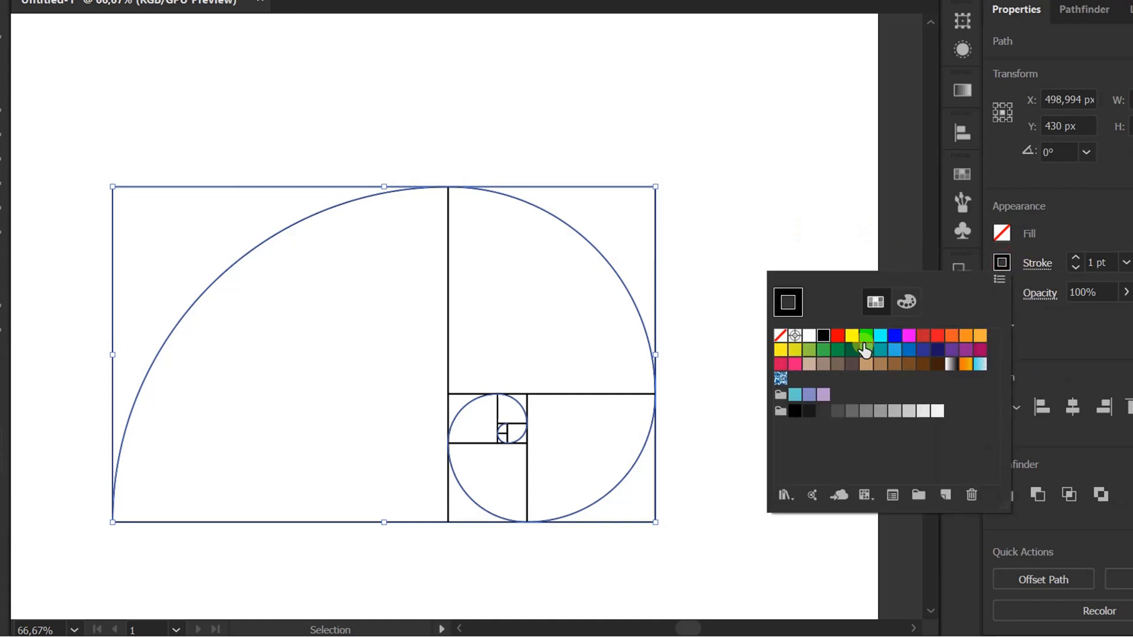
# - Give the spiral a blue stroke colour and a heavier stroke weight
pyautogui.click(896, 335)
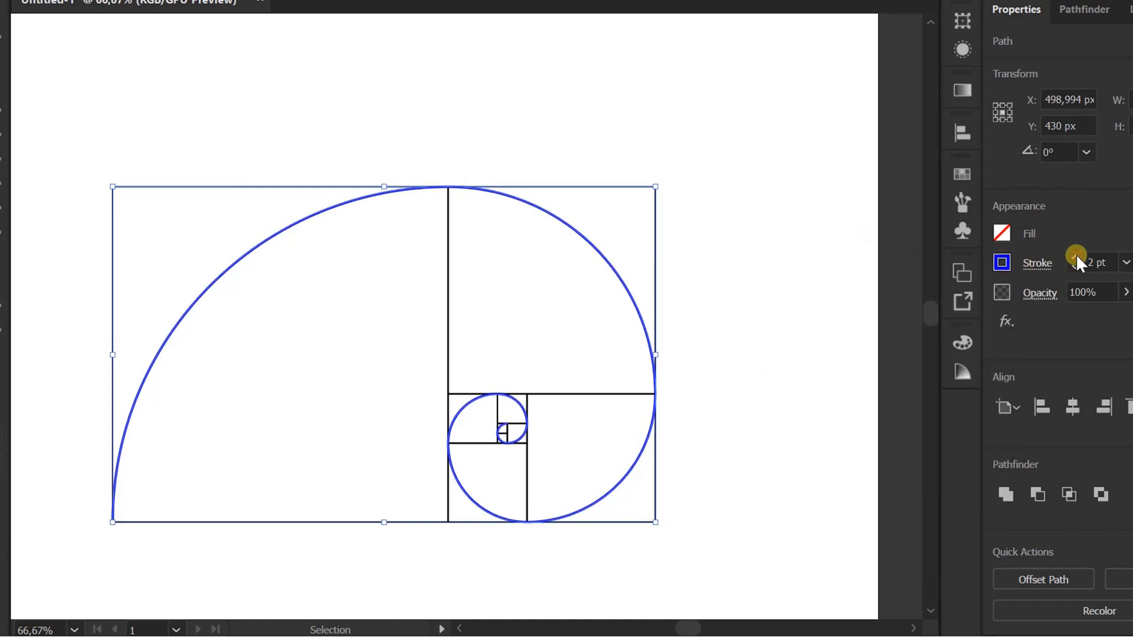
pyautogui.click(463, 463)
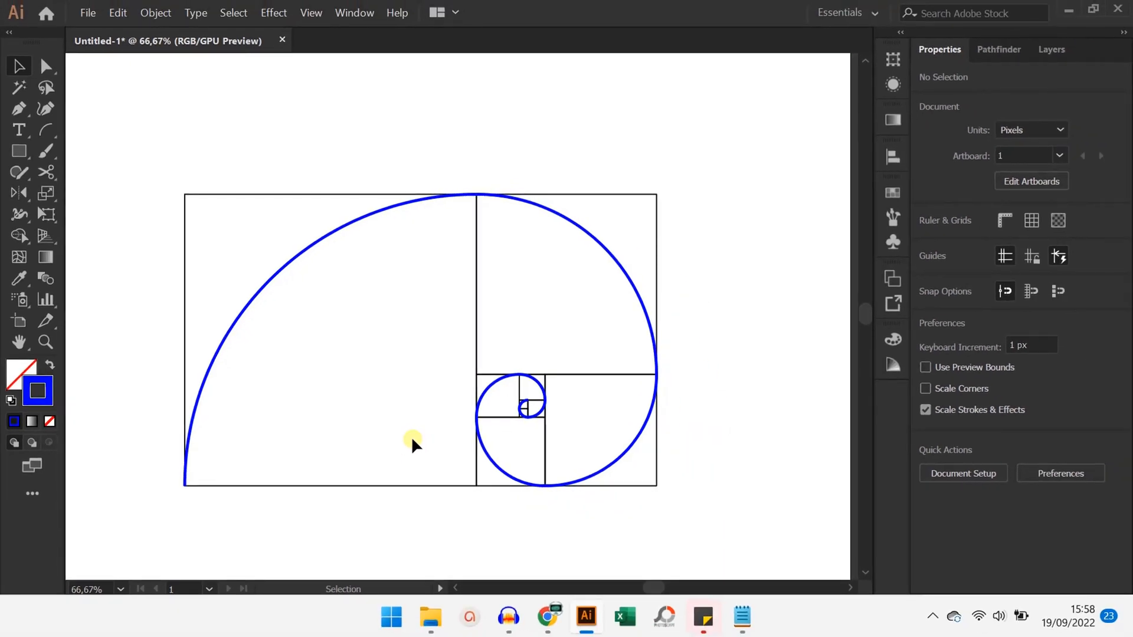
pyautogui.moveTo(342, 441)
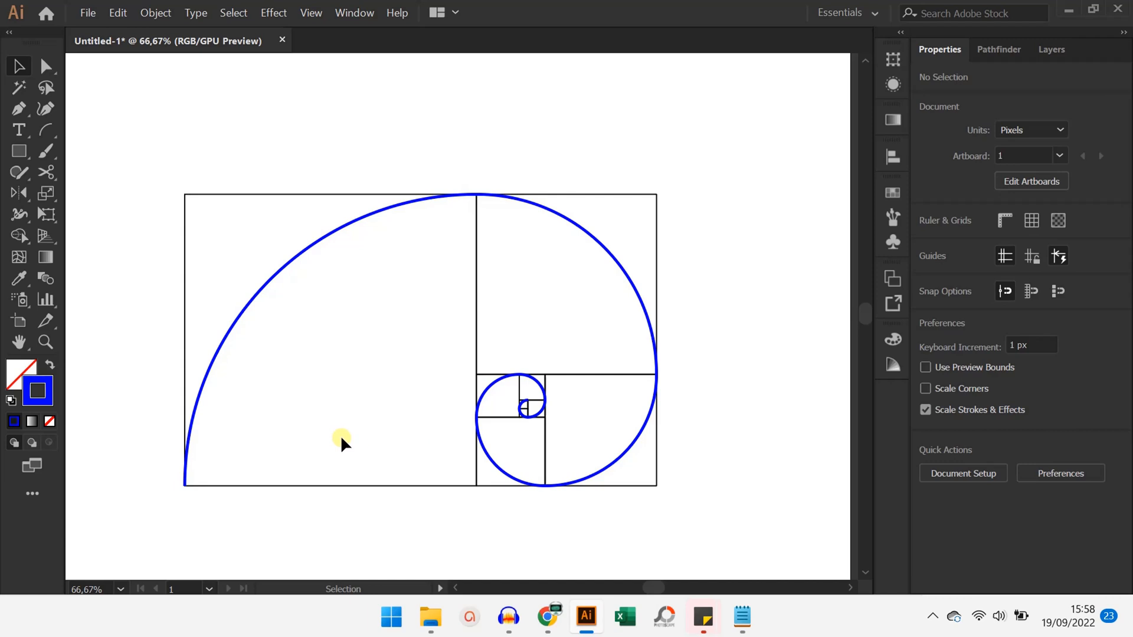
pyautogui.moveTo(360, 448)
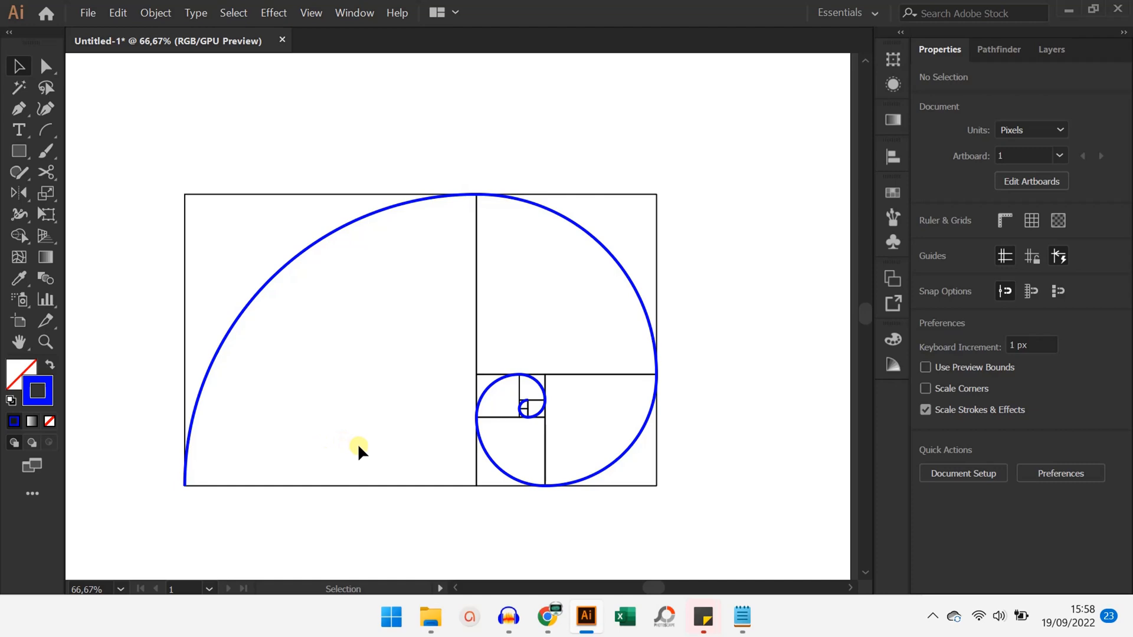